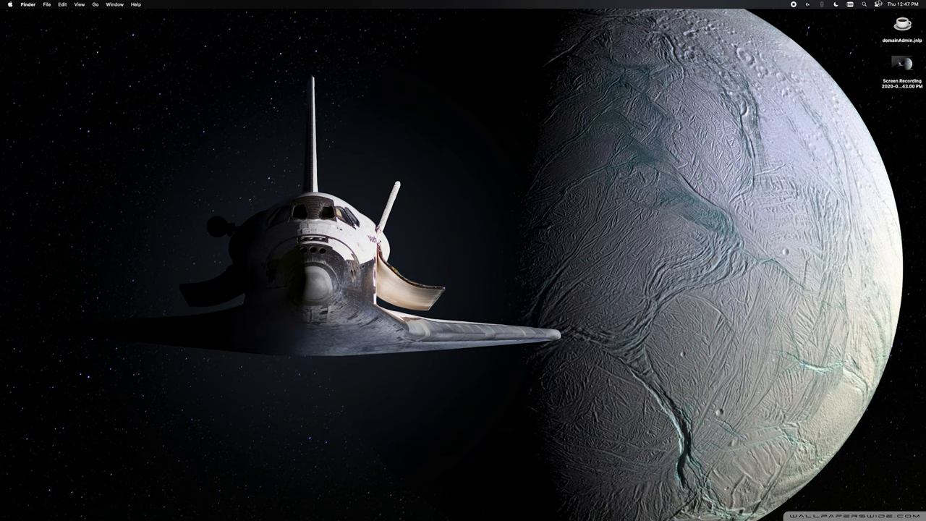
pyautogui.moveTo(208, 9)
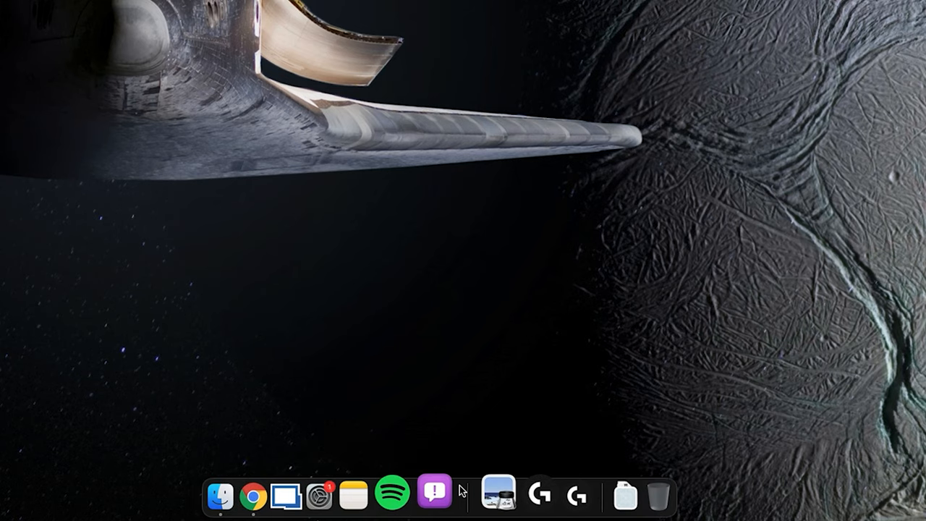
pyautogui.moveTo(243, 495)
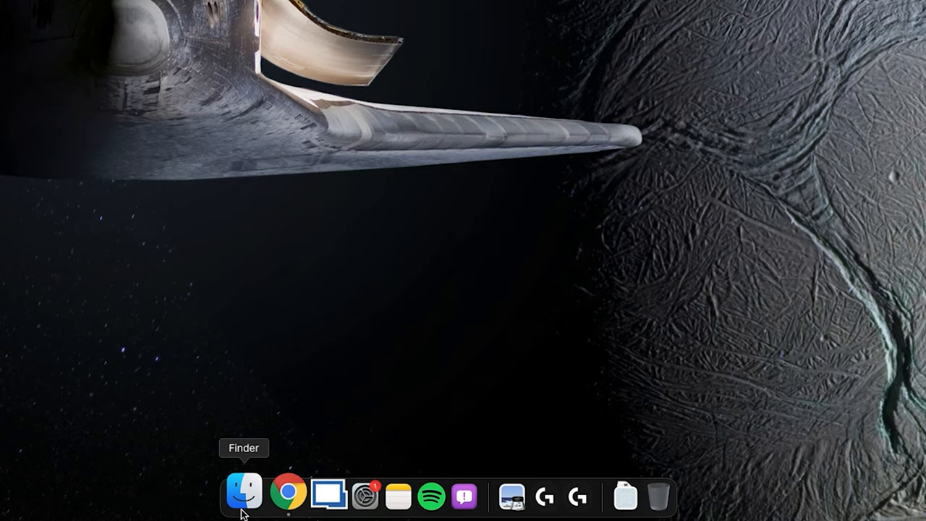
# - Bring up Control Center from the menu bar, showing Wi-Fi, Bluetooth, AirDrop, sound, Music and 70% battery
pyautogui.click(244, 495)
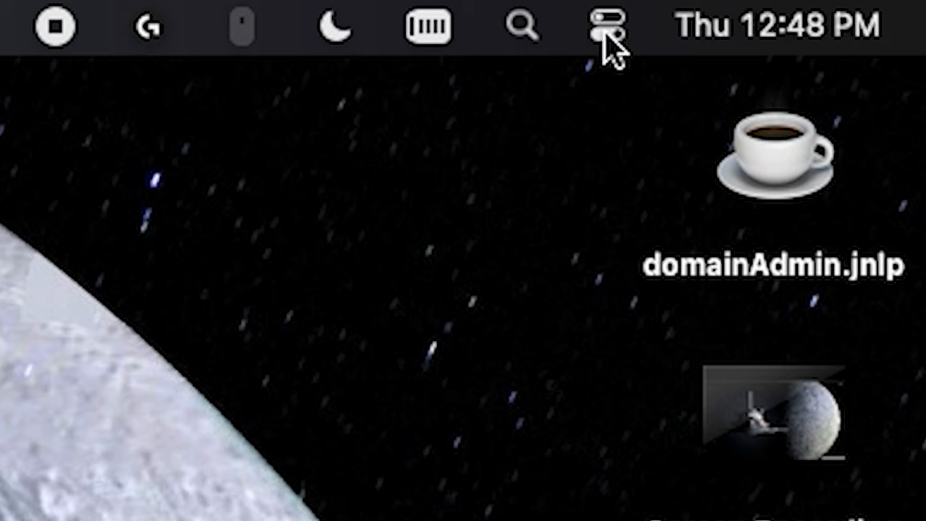
pyautogui.moveTo(611, 50)
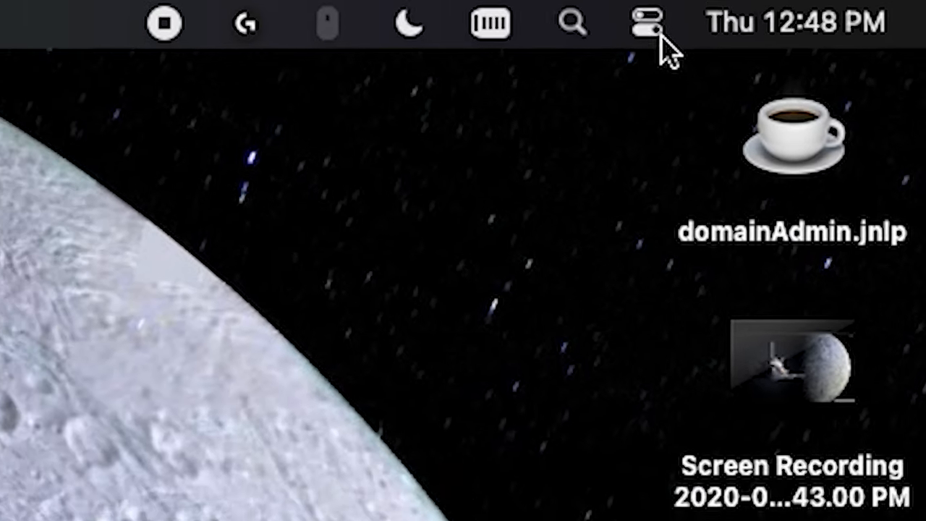
pyautogui.click(648, 22)
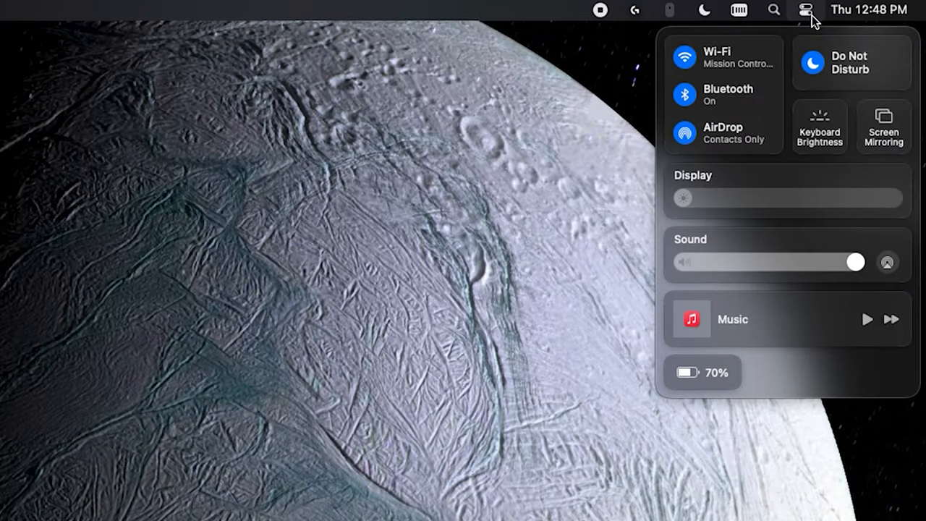
pyautogui.moveTo(767, 119)
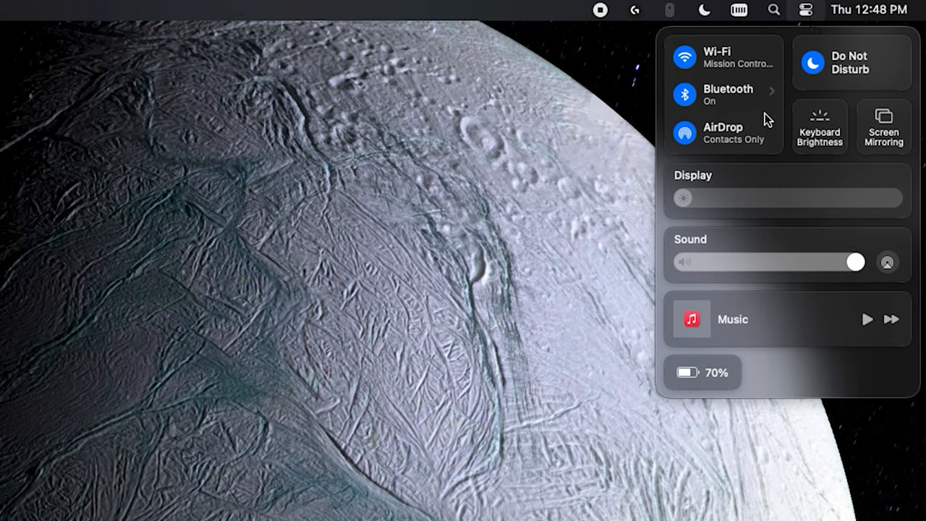
pyautogui.moveTo(726, 234)
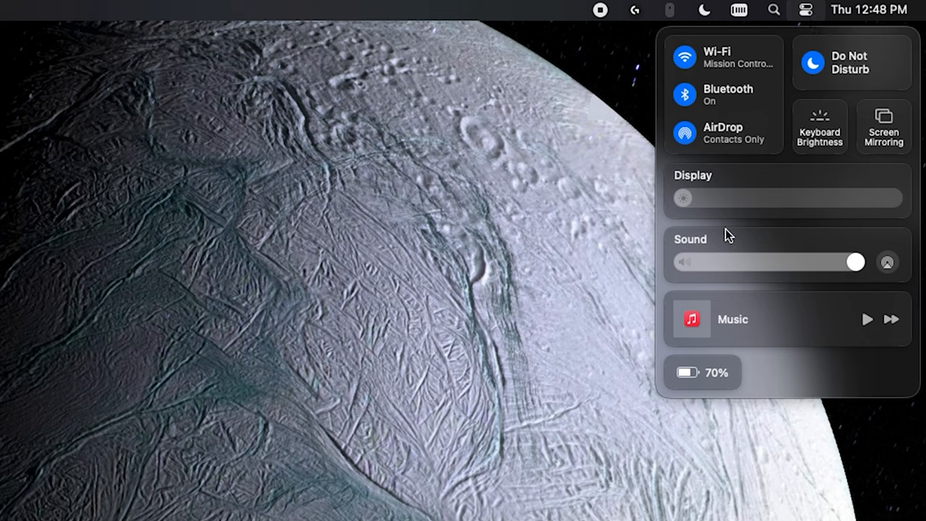
pyautogui.moveTo(773, 257)
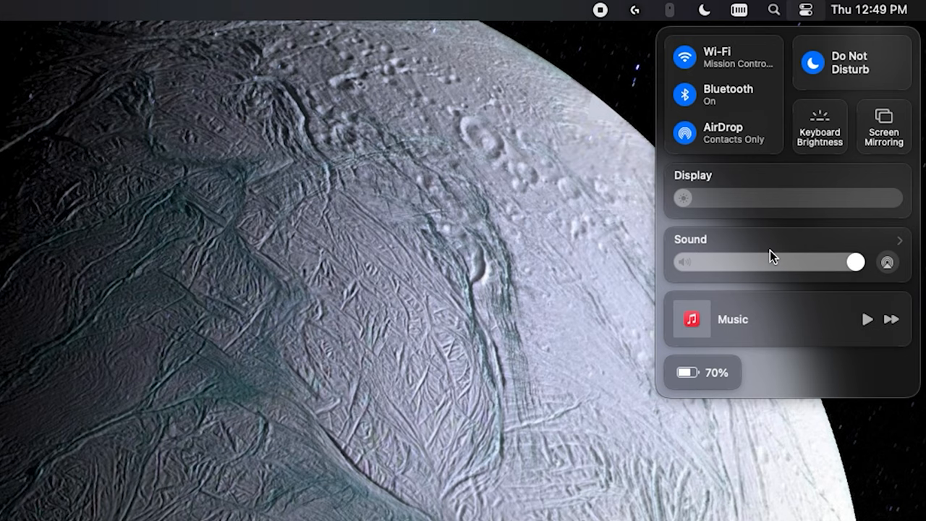
pyautogui.moveTo(586, 168)
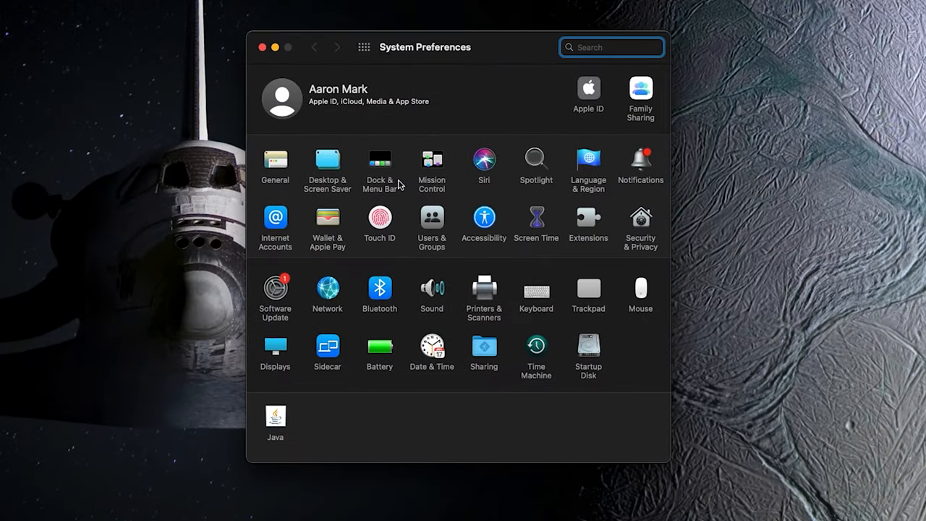
# - Show Wi-Fi under Dock & Menu Bar, briefly enabling then disabling Show in Menu Bar
pyautogui.click(379, 159)
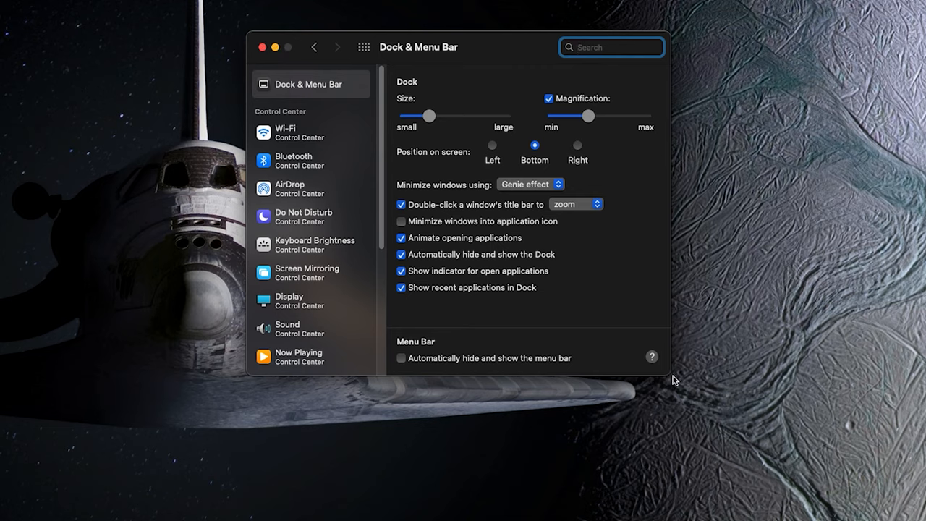
pyautogui.moveTo(272, 113)
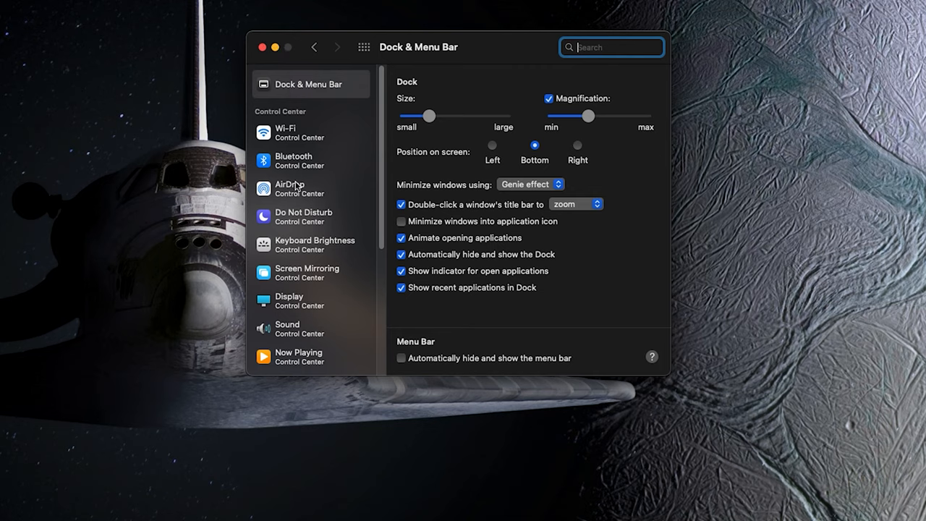
pyautogui.click(290, 133)
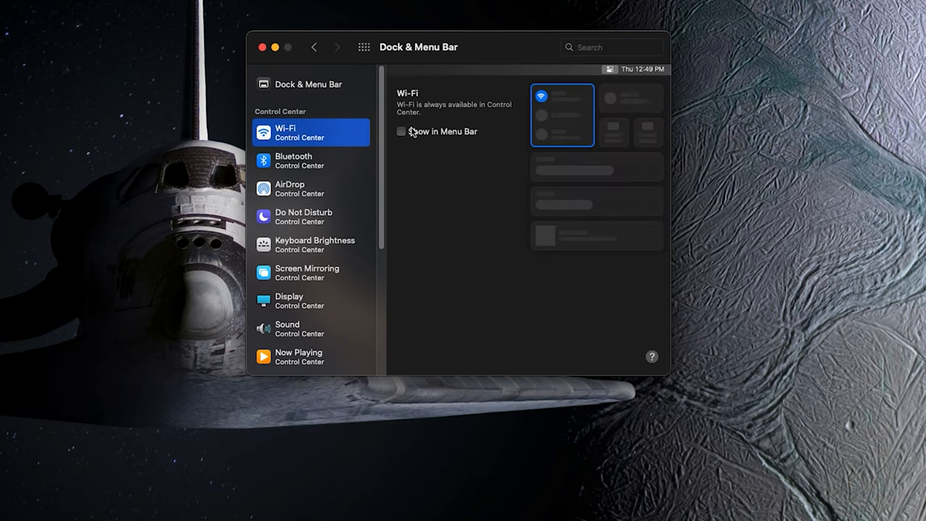
pyautogui.moveTo(466, 120)
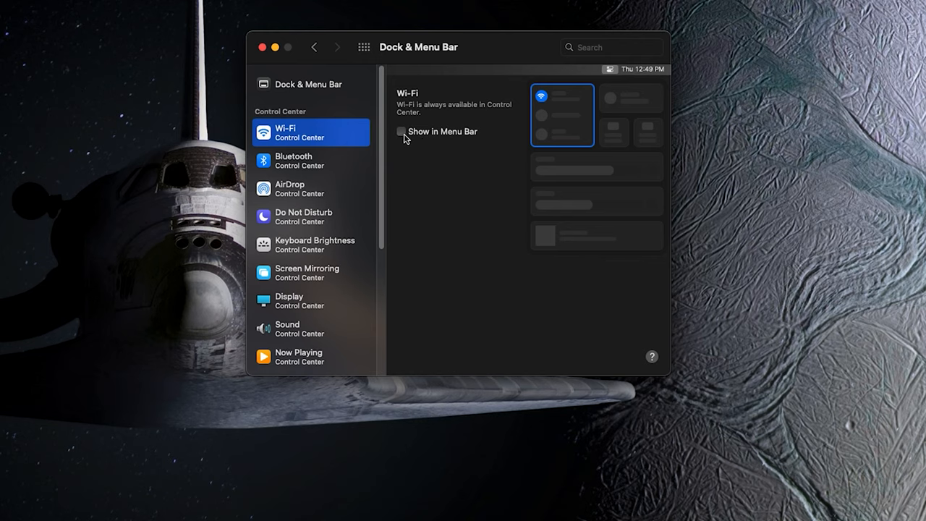
pyautogui.click(401, 132)
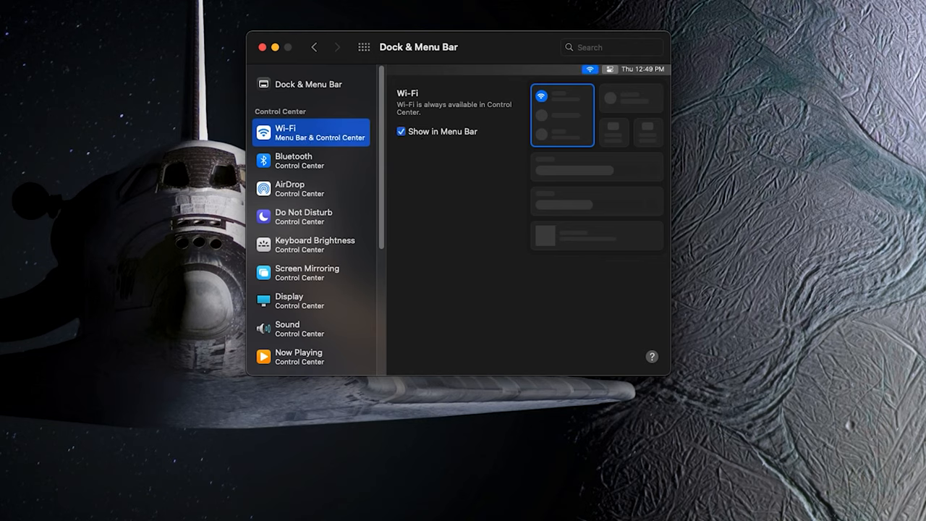
pyautogui.click(401, 130)
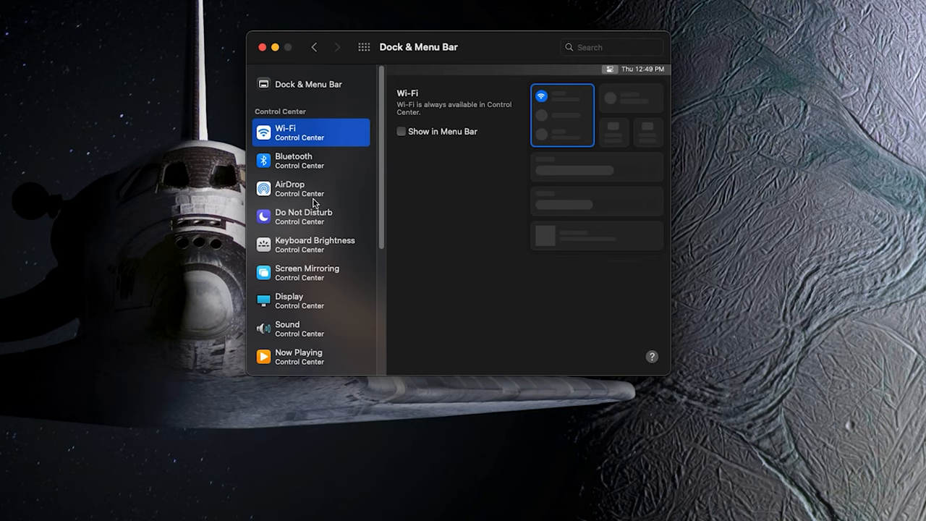
# - Scroll the module list down to Other Modules and Menu Bar Only items, Wi-Fi left off
pyautogui.scroll(-3)
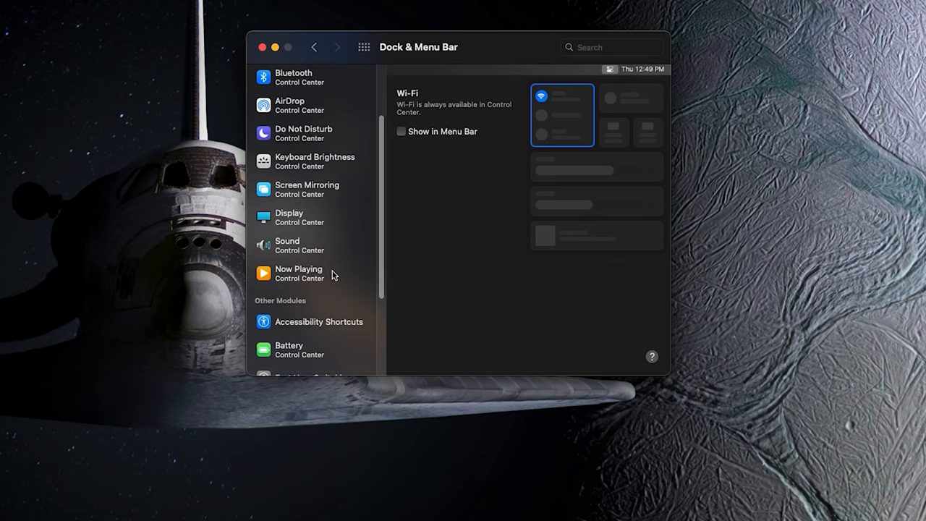
pyautogui.moveTo(370, 203)
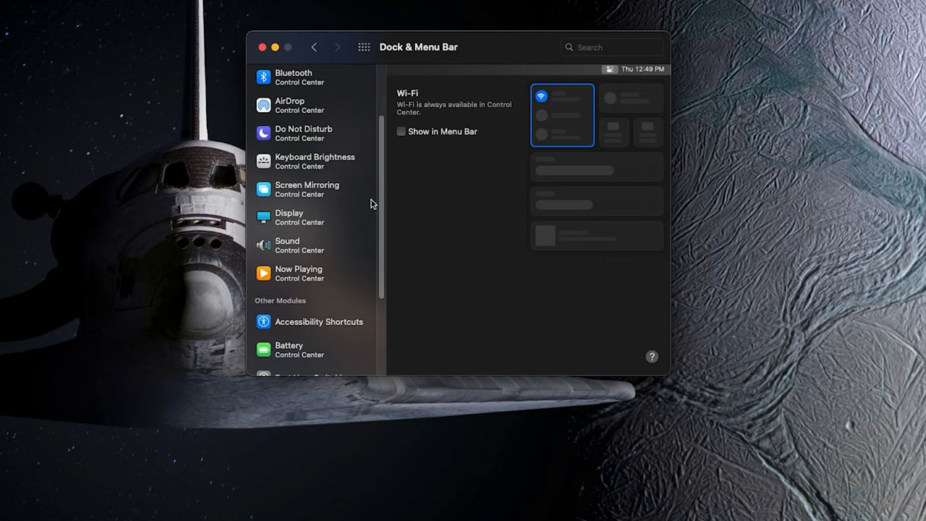
pyautogui.moveTo(375, 188)
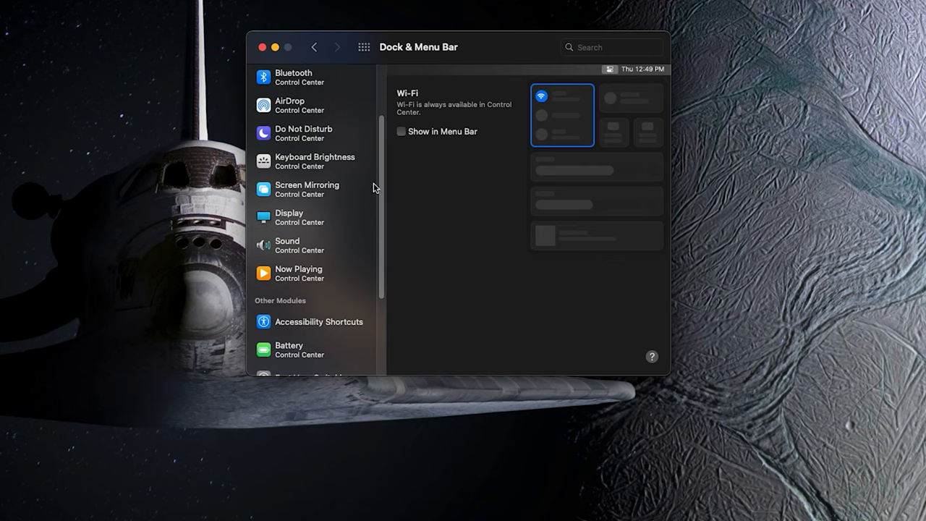
pyautogui.moveTo(313, 194)
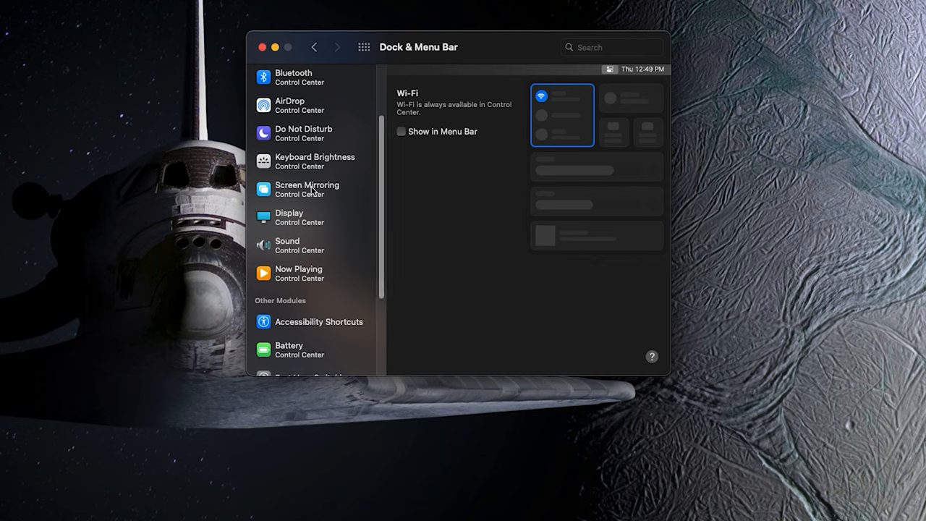
pyautogui.scroll(-3)
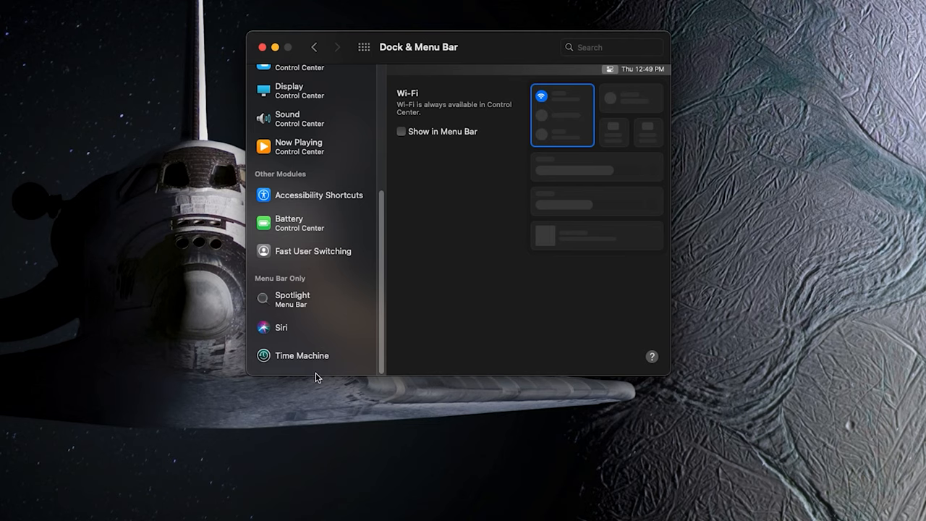
pyautogui.moveTo(314, 371)
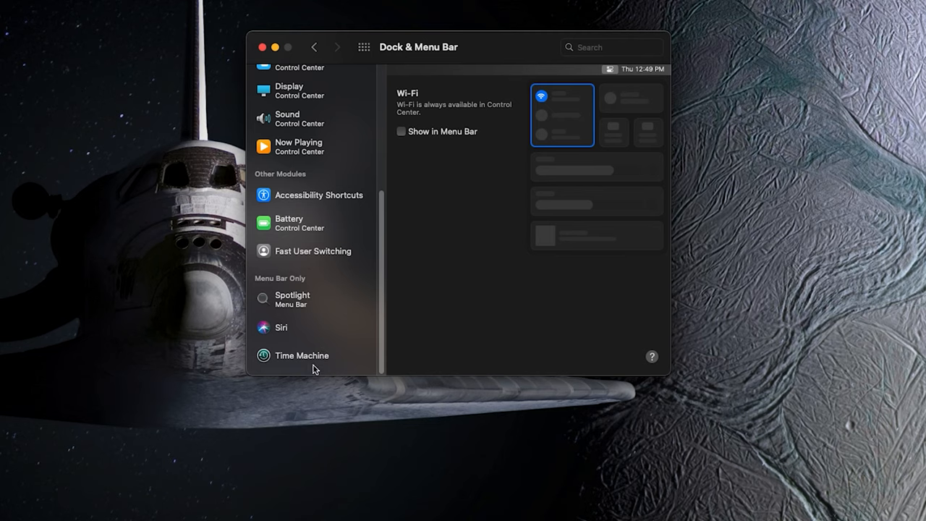
pyautogui.moveTo(440, 221)
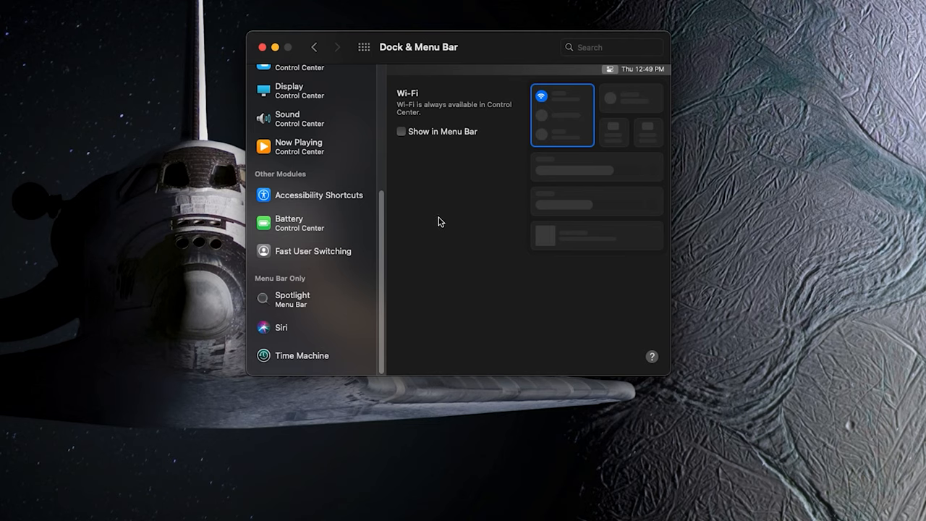
pyautogui.moveTo(276, 312)
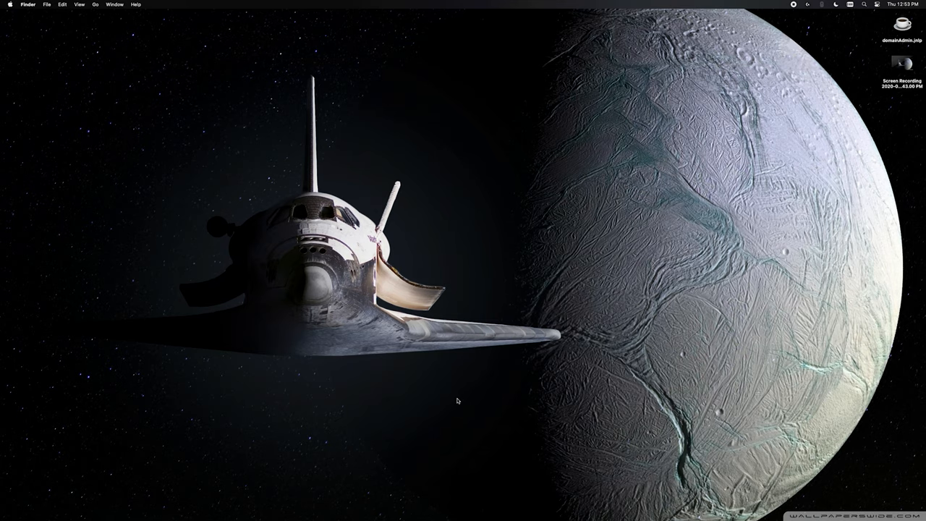
pyautogui.moveTo(892, 13)
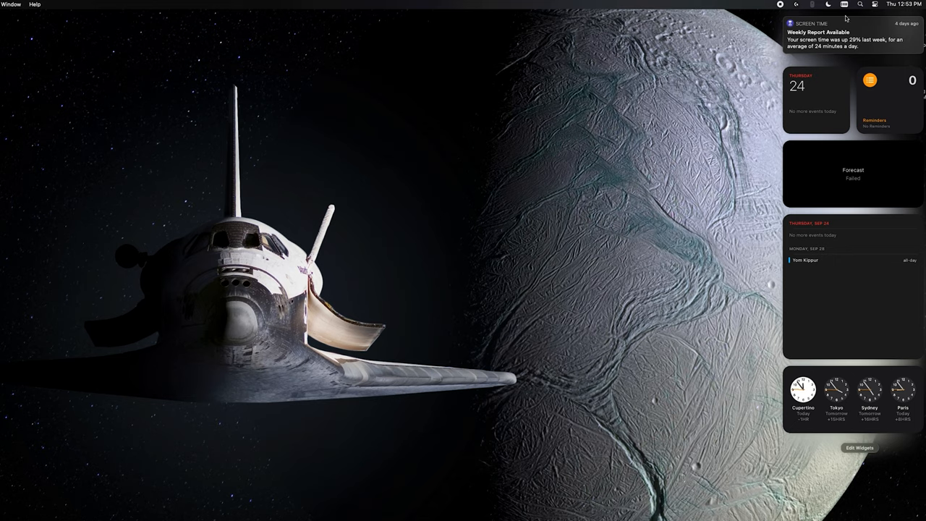
pyautogui.moveTo(825, 477)
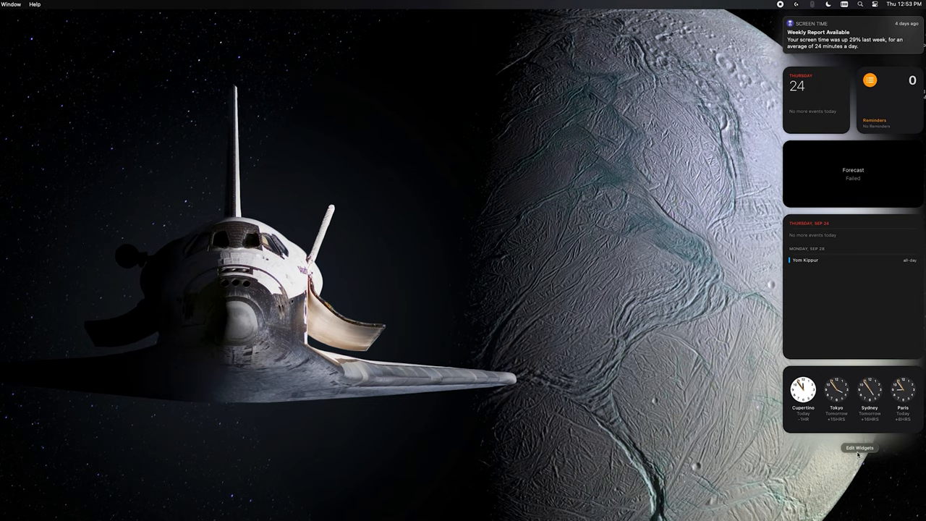
# - Enter Edit Widgets mode, revealing the widget gallery with Up Next, City, World Clock and Folder
pyautogui.click(860, 448)
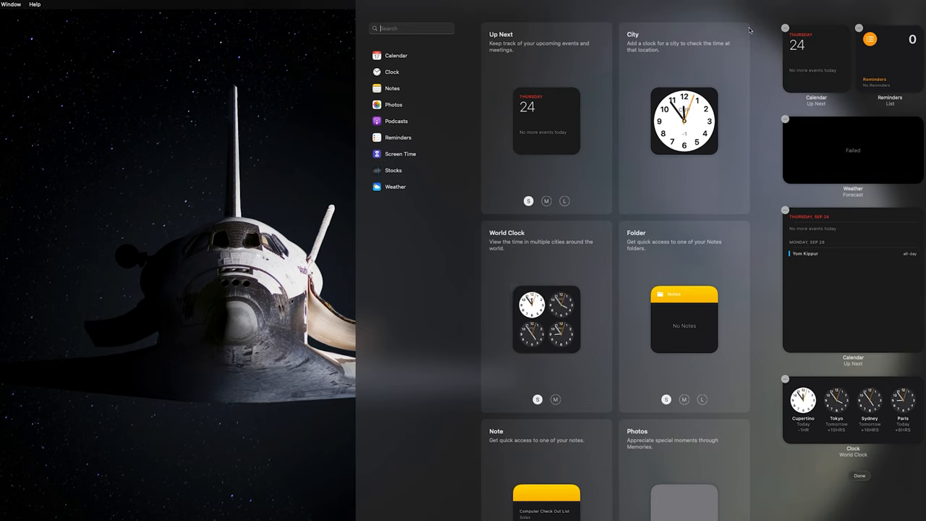
pyautogui.moveTo(519, 75)
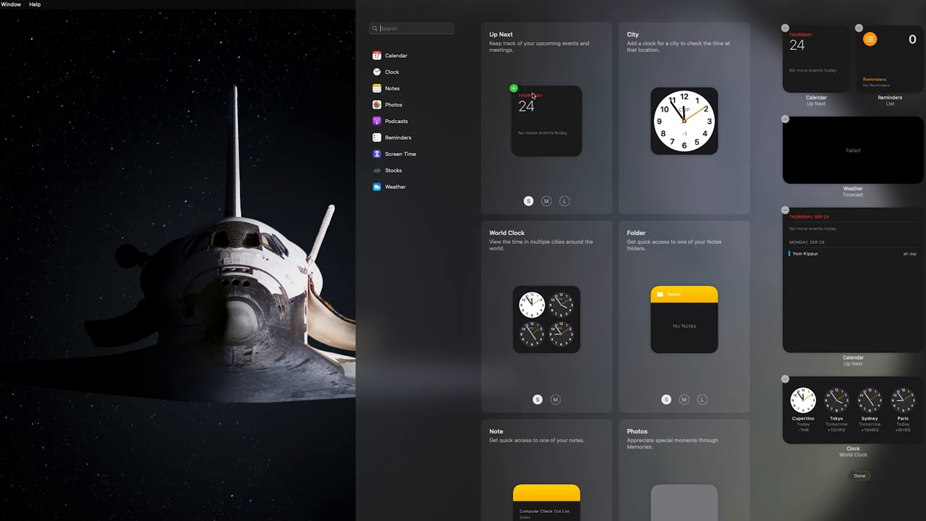
# - Preview the Up Next calendar widget at medium then large size before adding it
pyautogui.click(565, 202)
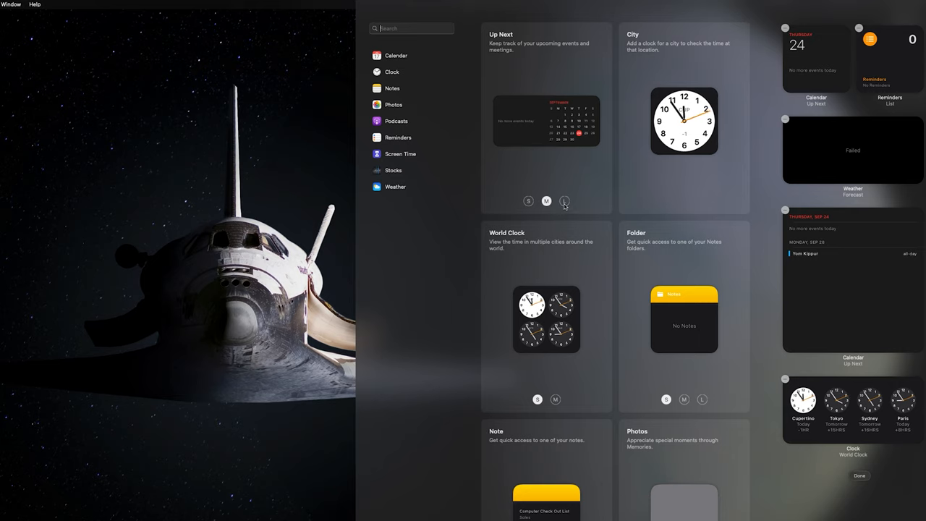
pyautogui.click(564, 202)
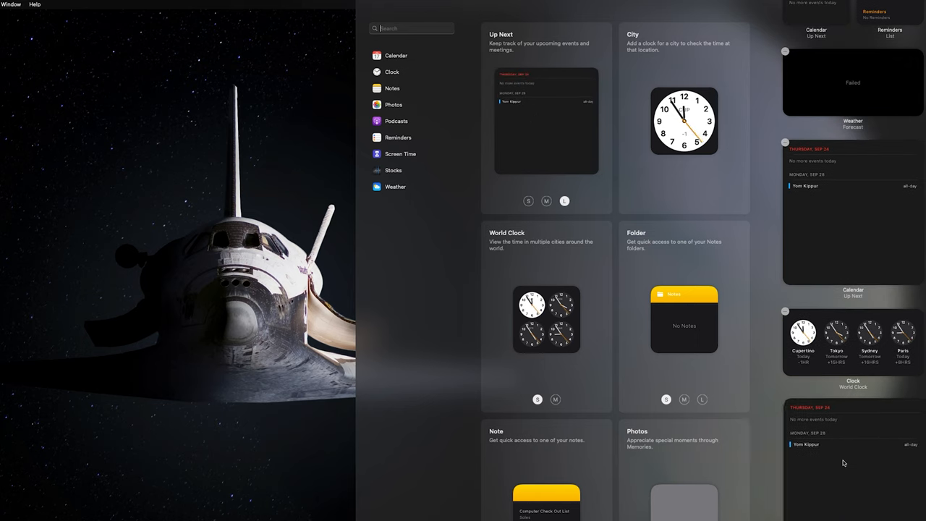
pyautogui.moveTo(653, 366)
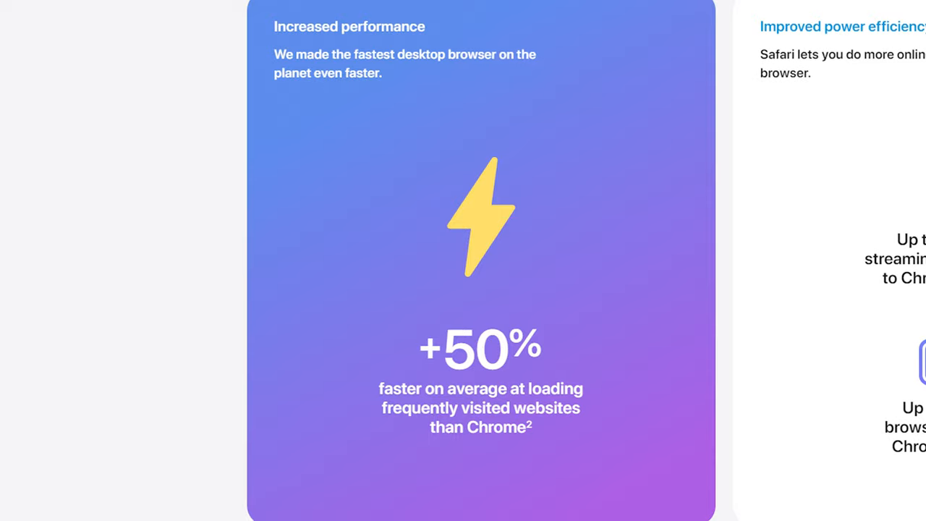
# - Scroll to Safari's increased performance and power-efficiency cards versus Chrome and Firefox
pyautogui.hscroll(3)
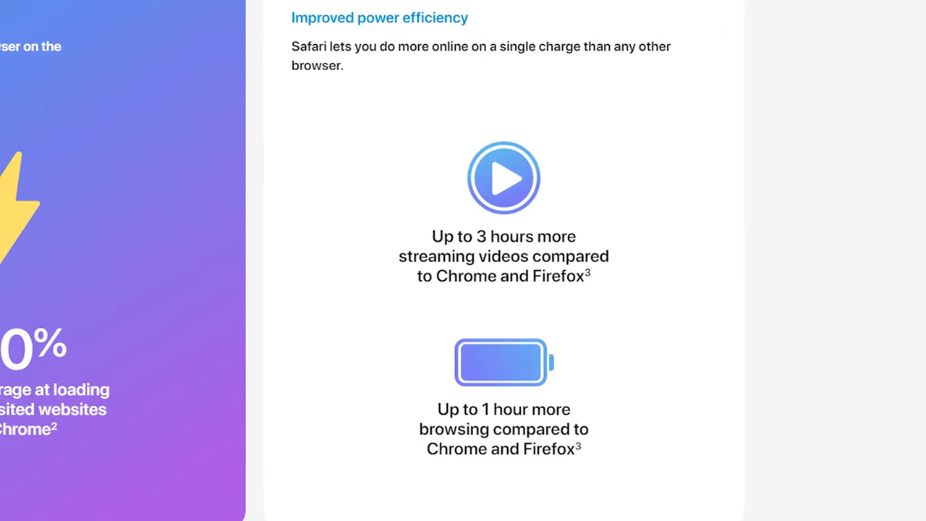
pyautogui.scroll(-3)
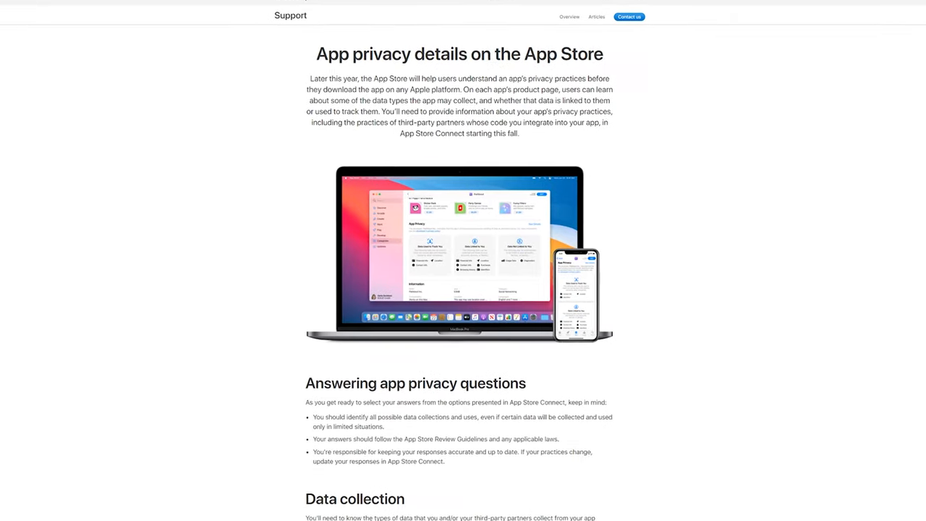
# - Read down the App privacy details page through Data use, Data linked to the user and Tracking
pyautogui.scroll(-3)
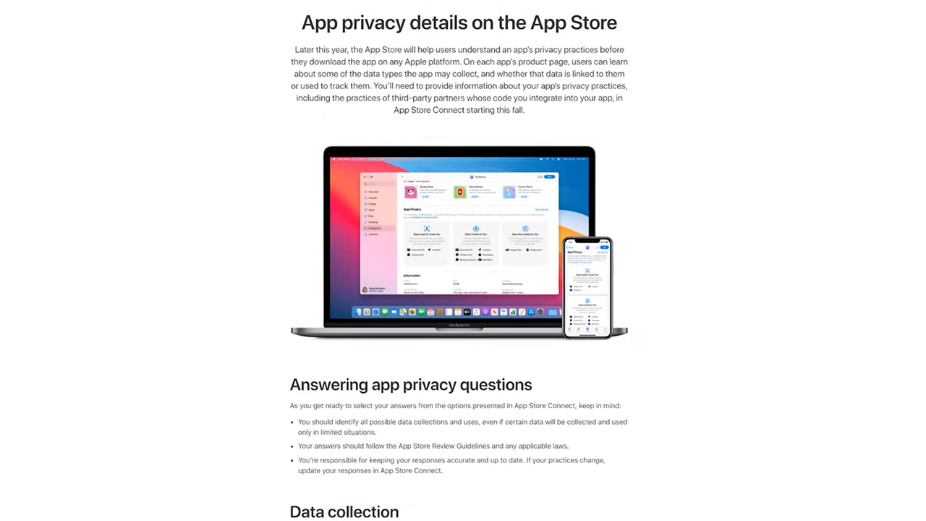
pyautogui.scroll(-3)
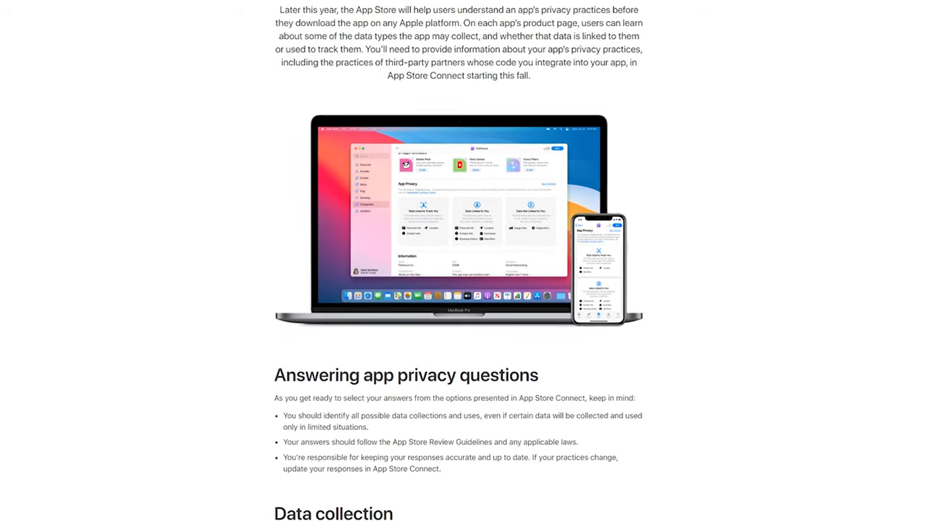
pyautogui.scroll(-3)
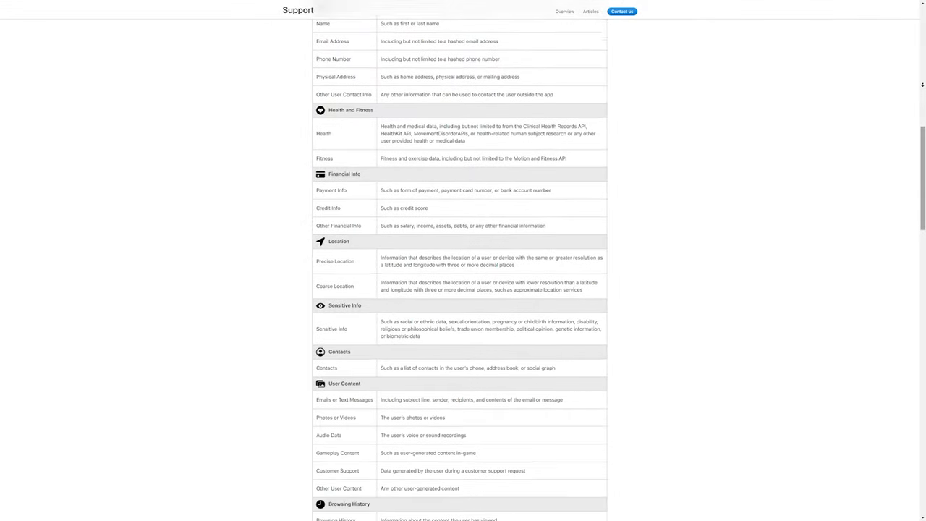
pyautogui.scroll(-3)
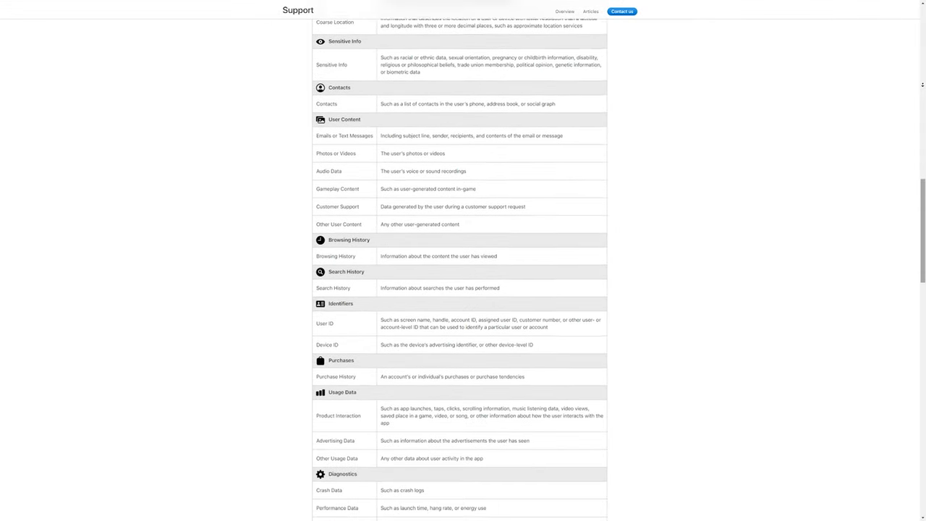
pyautogui.scroll(-3)
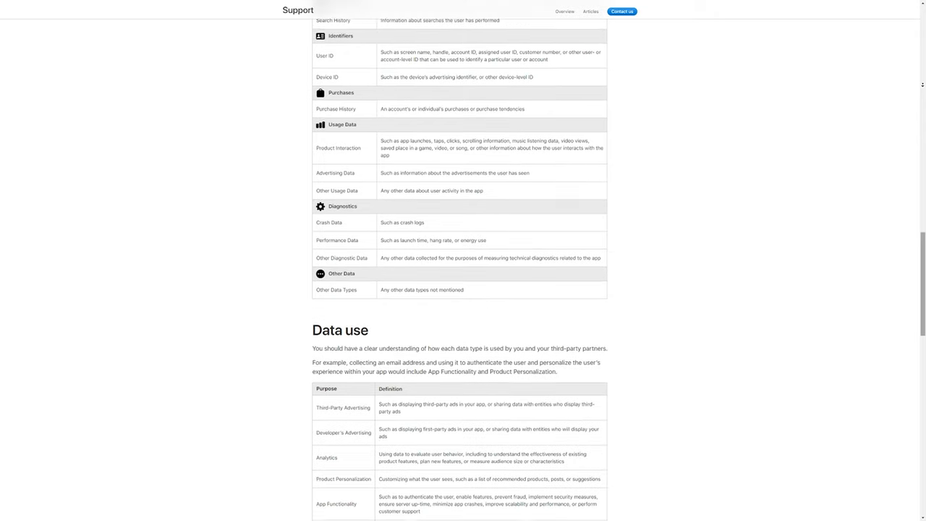
pyautogui.scroll(-3)
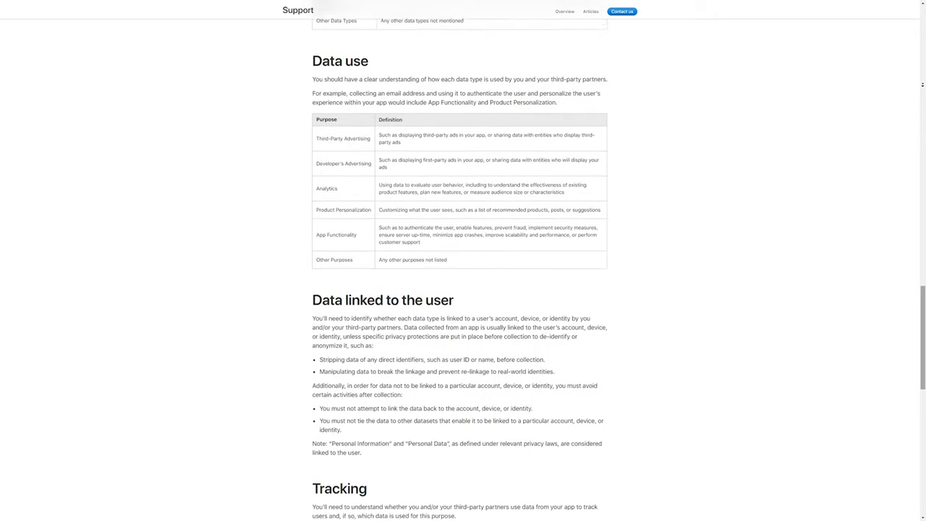
pyautogui.scroll(-3)
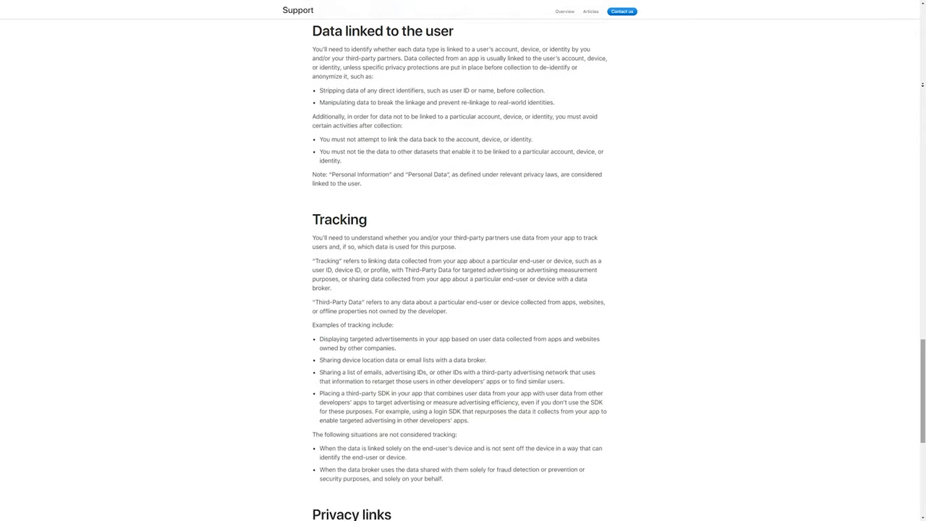